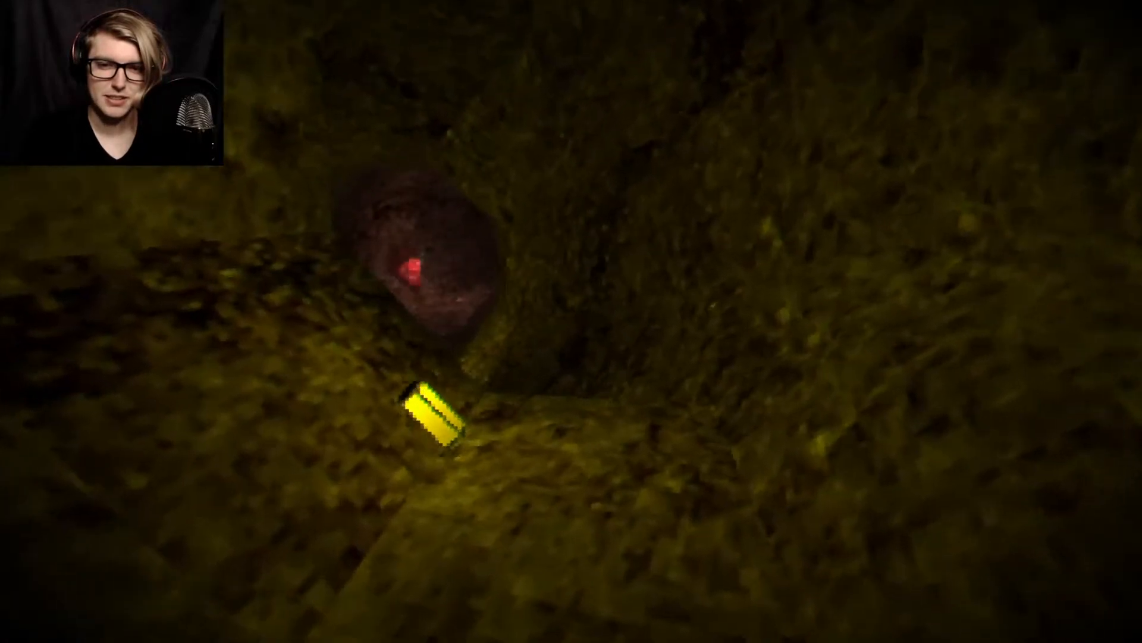
{"action": "key", "text": "Escape"}
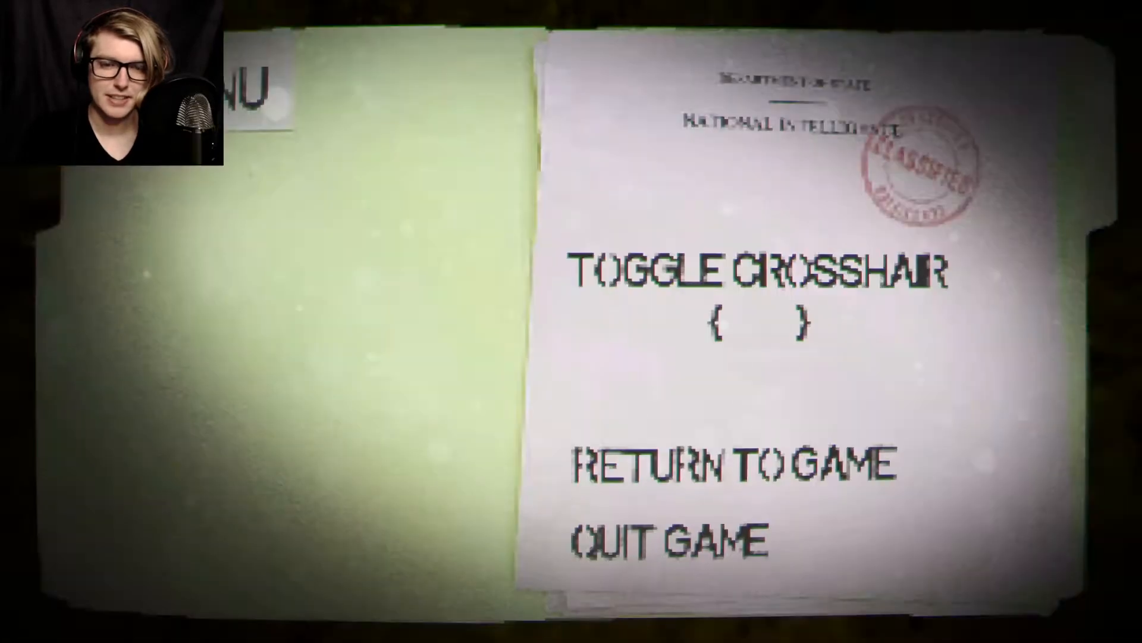
{"action": "left_click", "coordinate": [729, 463]}
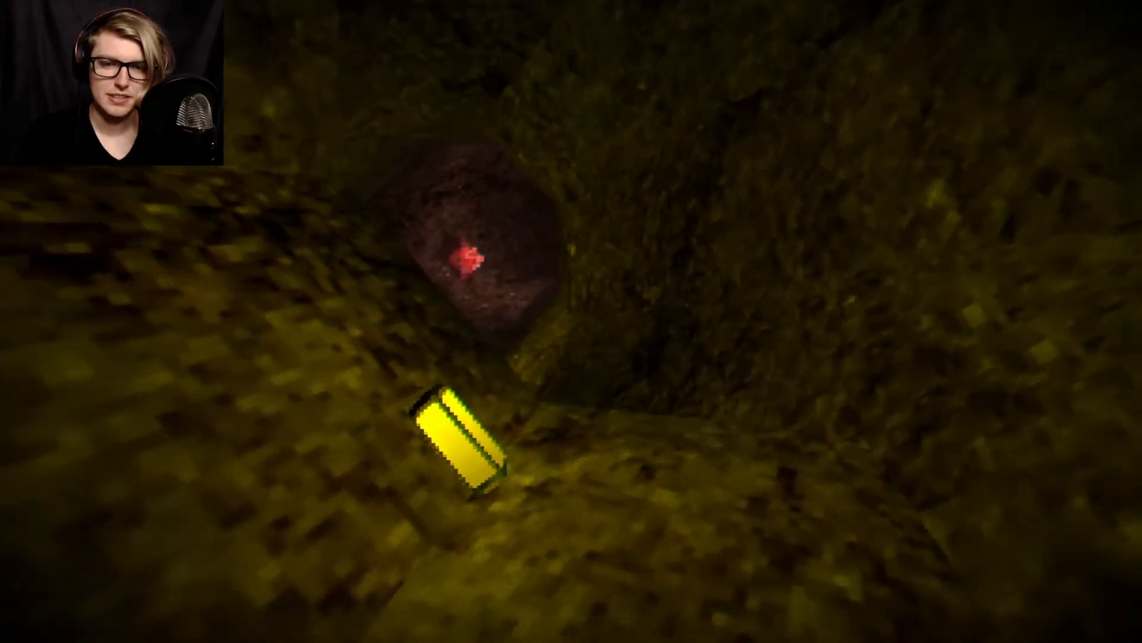